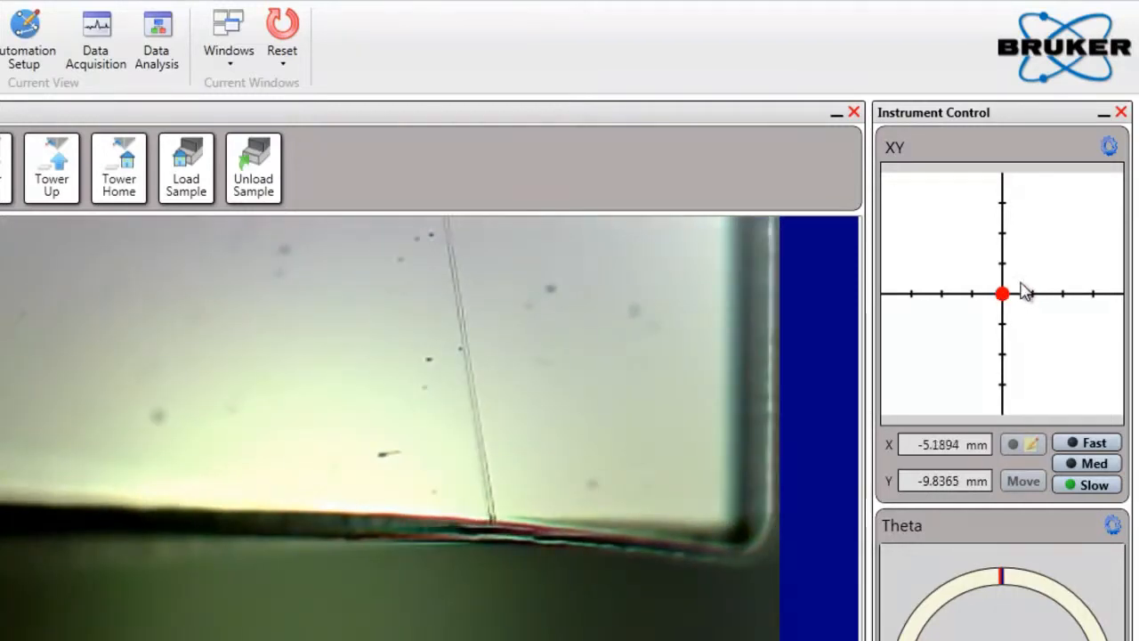
Step: Move the stage via the XY map to about X -5.39 mm, Y -9.86 mm
{"action": "left_click", "coordinate": [979, 295]}
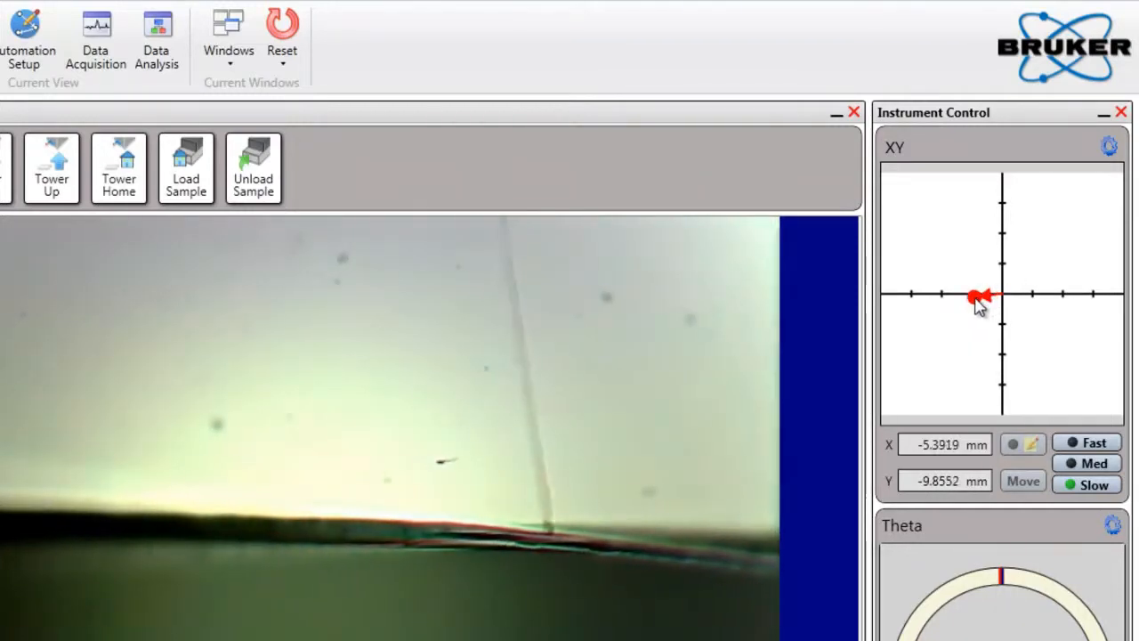
{"action": "left_click", "coordinate": [1004, 294]}
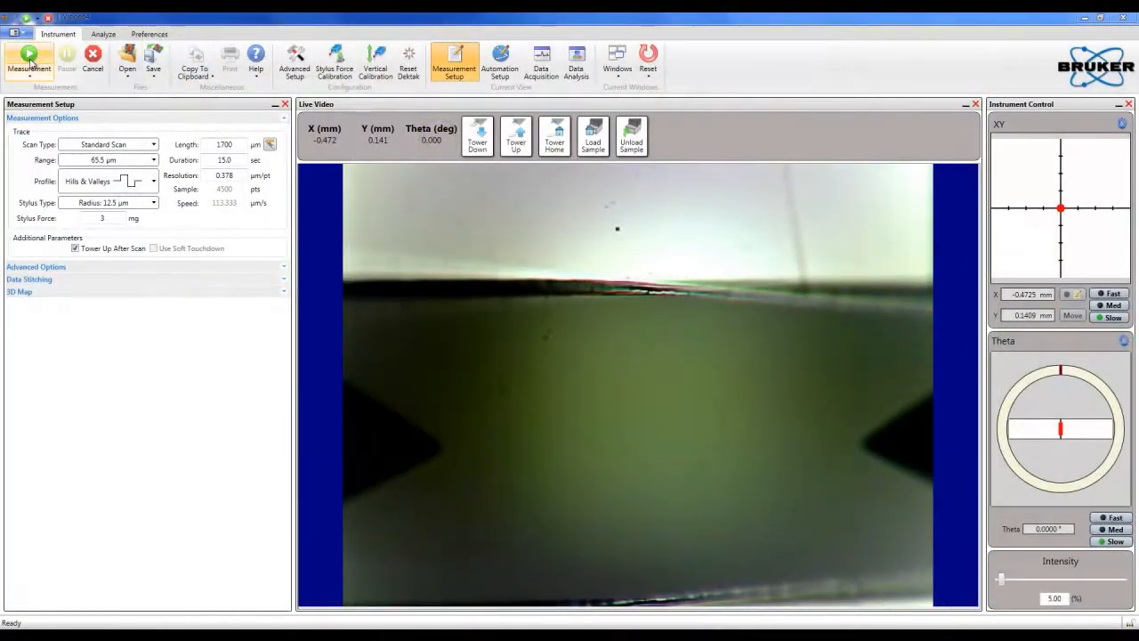
Step: Start the measurement sequence from the Instrument ribbon's Measurement button
{"action": "left_click", "coordinate": [28, 57]}
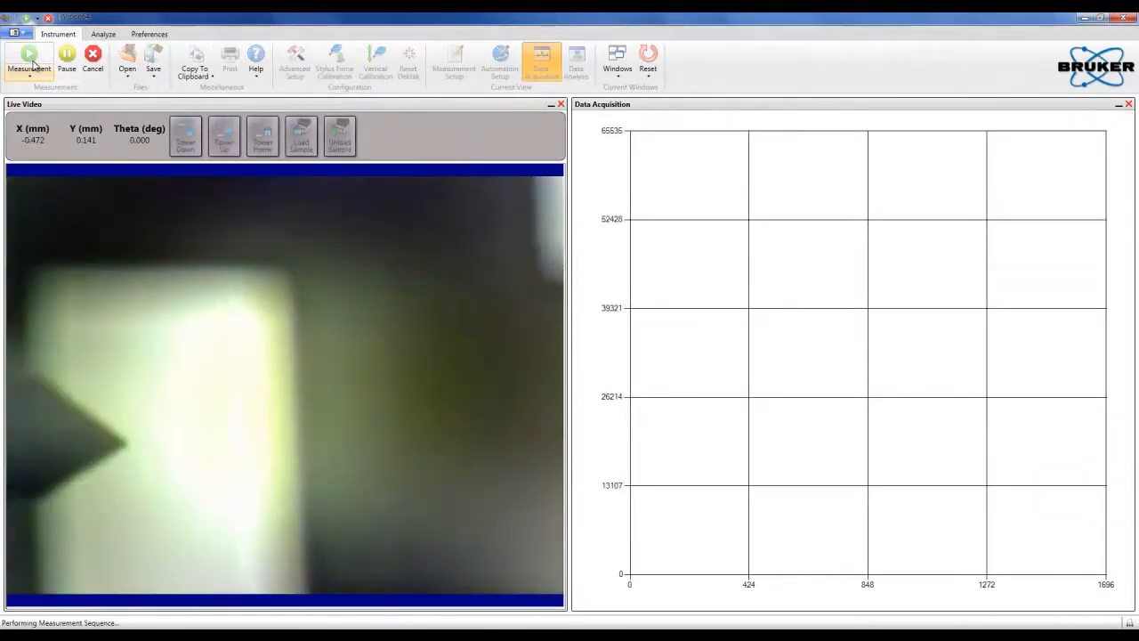